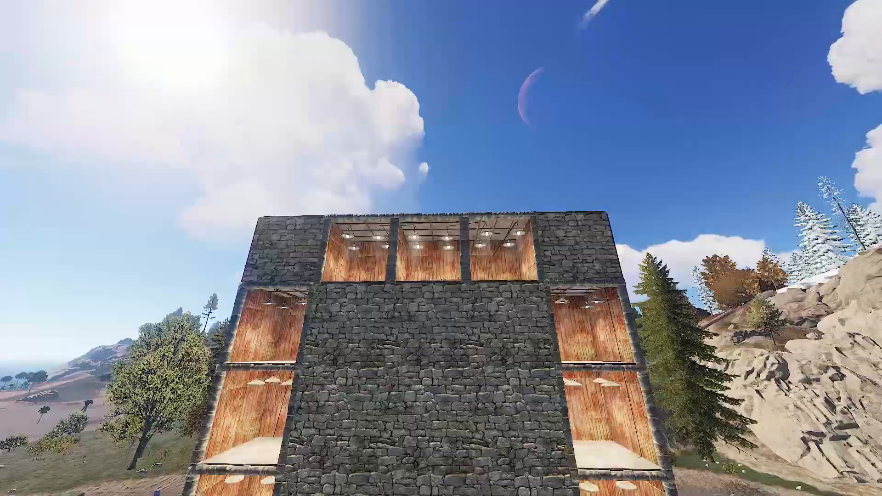
{"action": "mouse_move", "coordinate": [441, 248]}
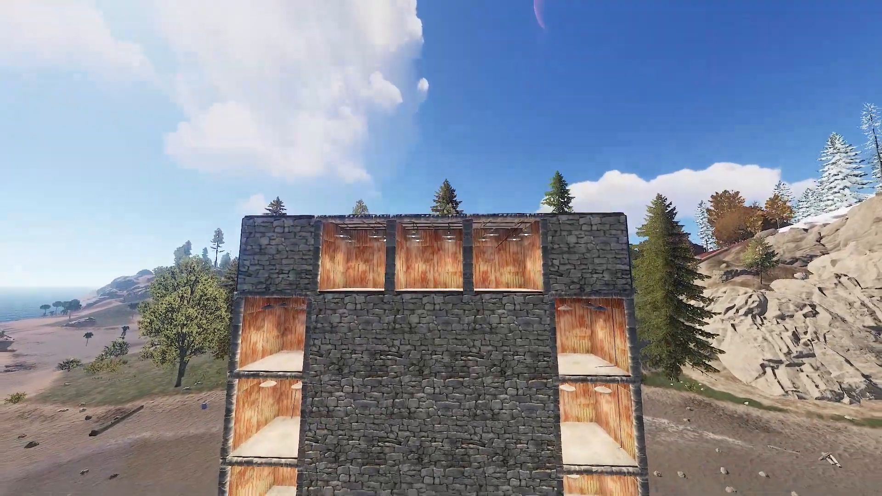
{"action": "mouse_move", "coordinate": [440, 248]}
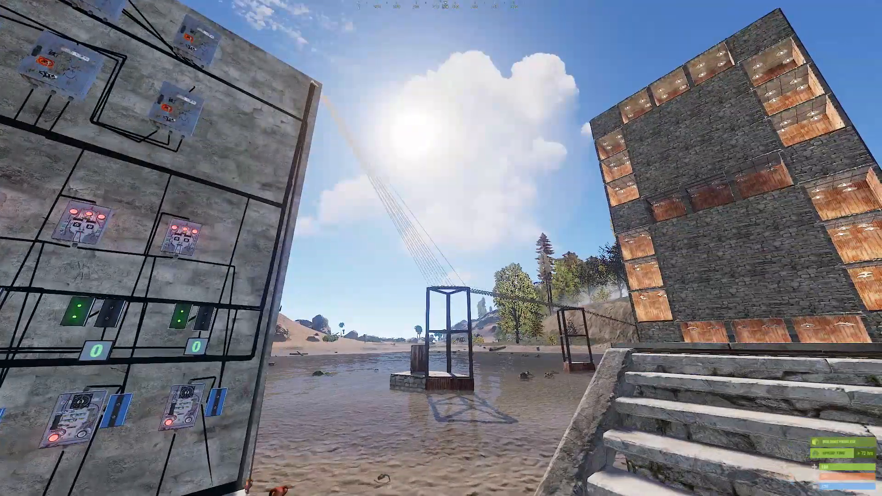
{"action": "mouse_move", "coordinate": [441, 248]}
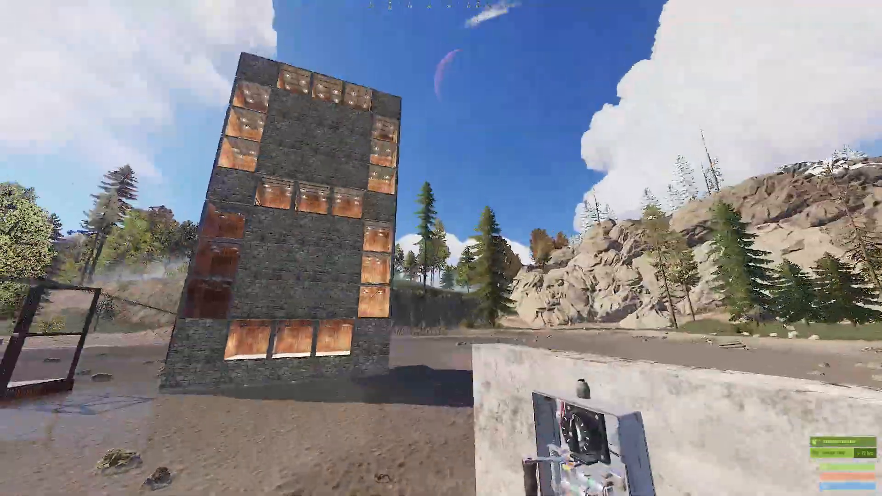
{"action": "mouse_move", "coordinate": [441, 248]}
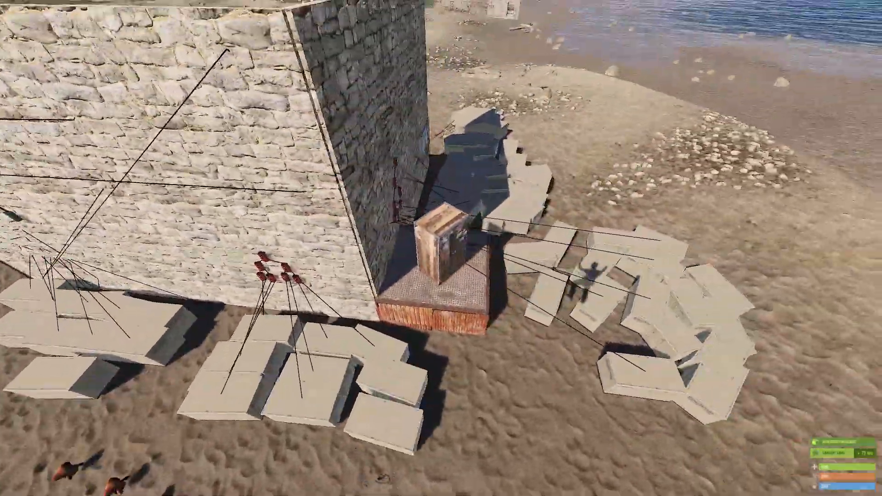
{"action": "mouse_move", "coordinate": [440, 248]}
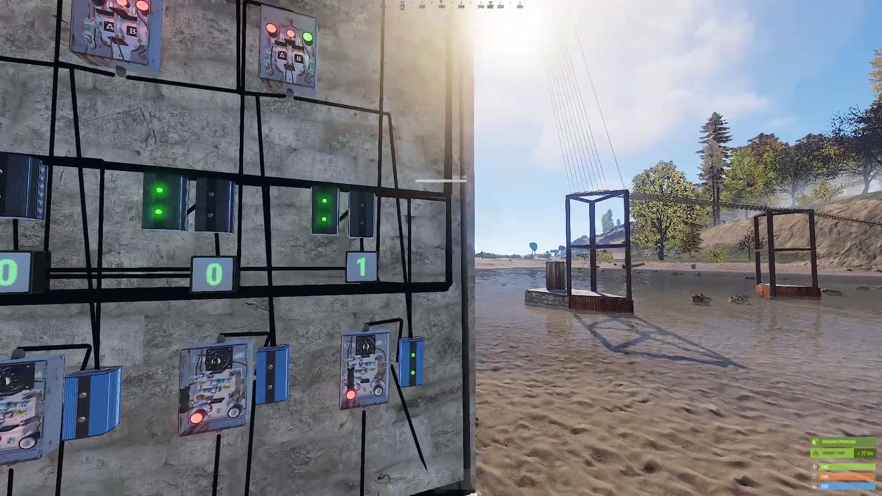
{"action": "mouse_move", "coordinate": [440, 248]}
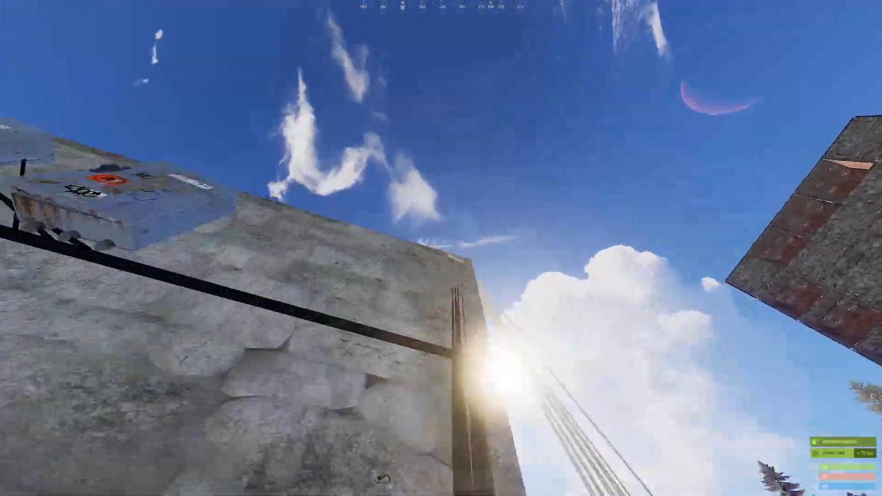
{"action": "mouse_move", "coordinate": [441, 248]}
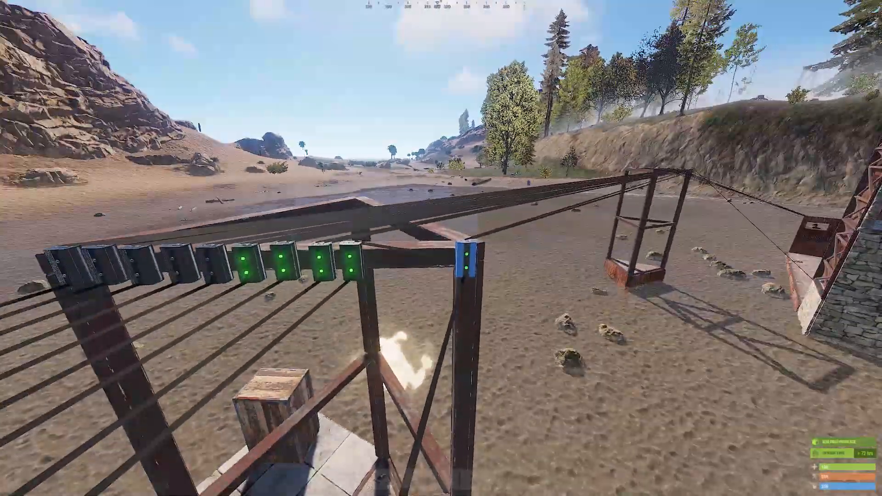
{"action": "mouse_move", "coordinate": [441, 248]}
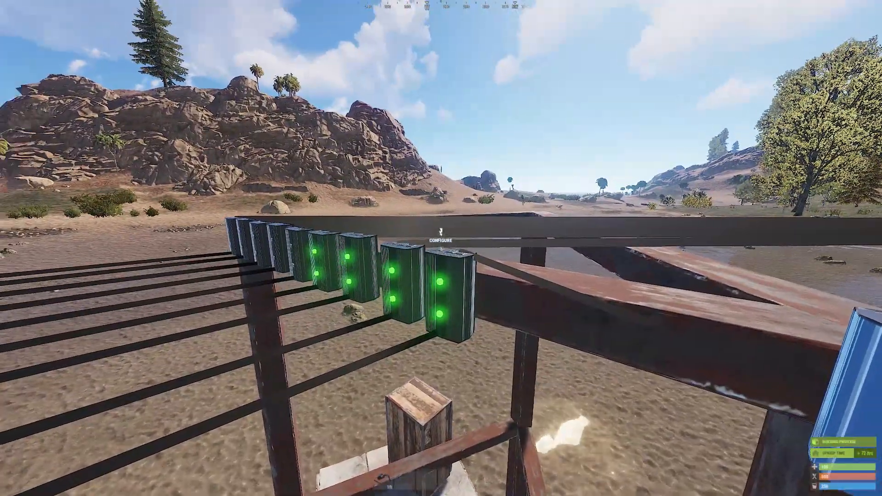
{"action": "mouse_move", "coordinate": [441, 248]}
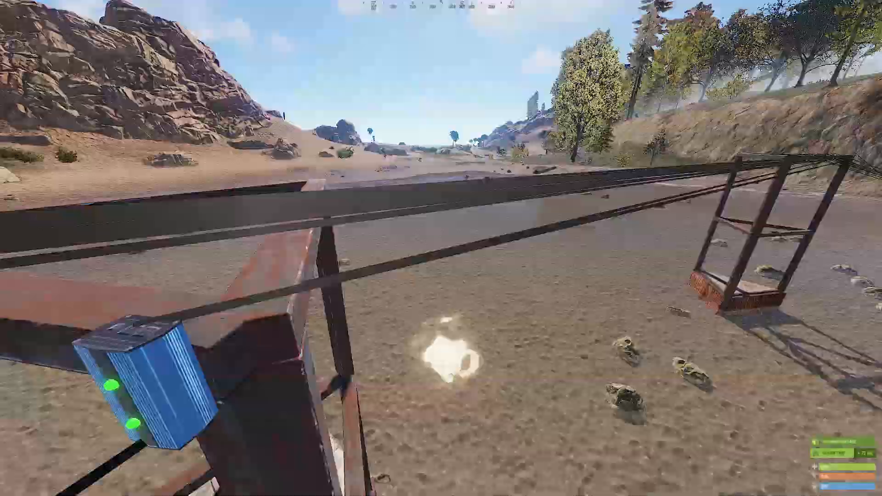
{"action": "mouse_move", "coordinate": [441, 248]}
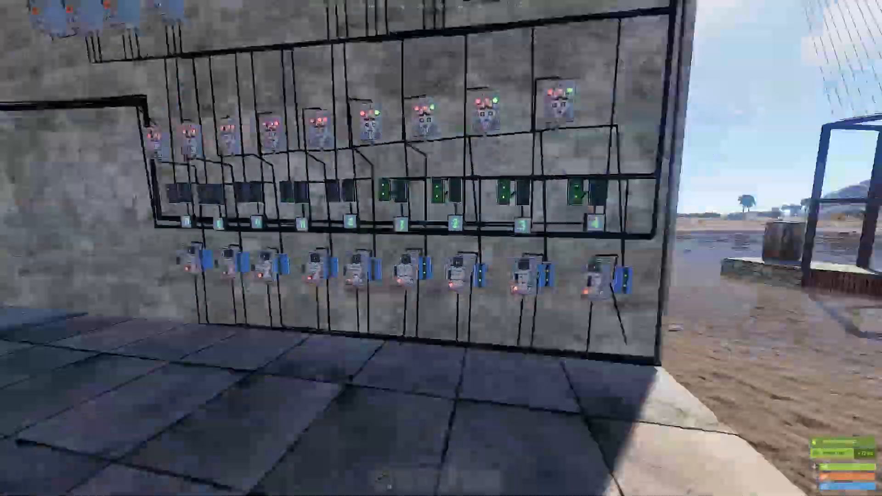
{"action": "mouse_move", "coordinate": [441, 248]}
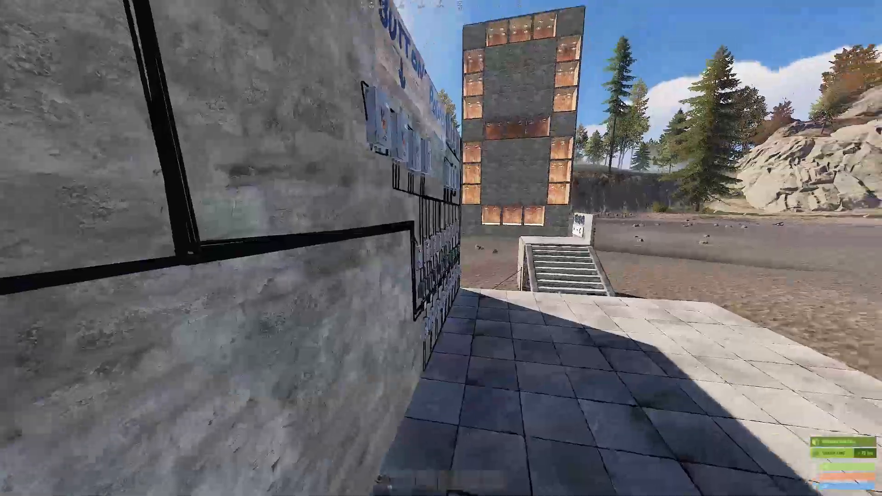
{"action": "mouse_move", "coordinate": [441, 248]}
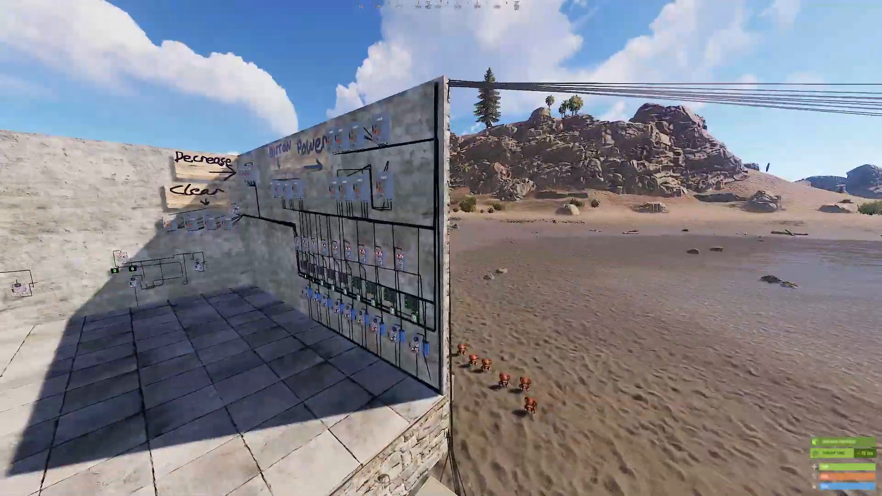
{"action": "mouse_move", "coordinate": [441, 248]}
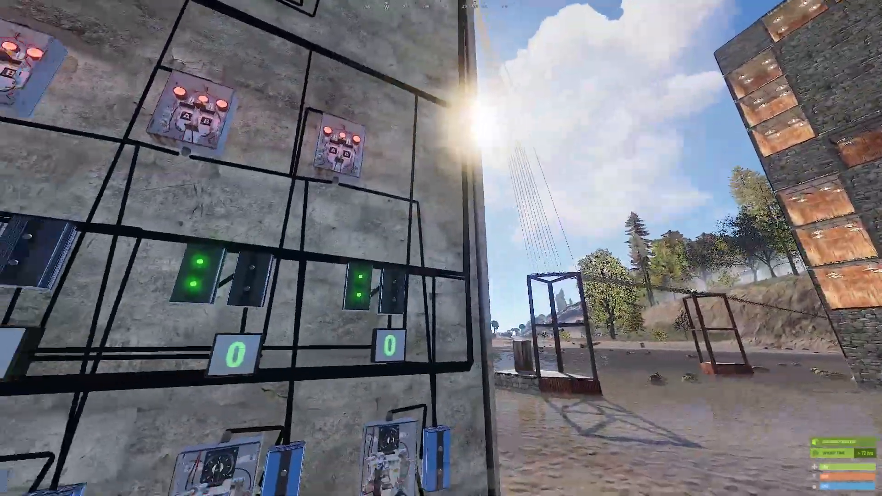
{"action": "mouse_move", "coordinate": [441, 248]}
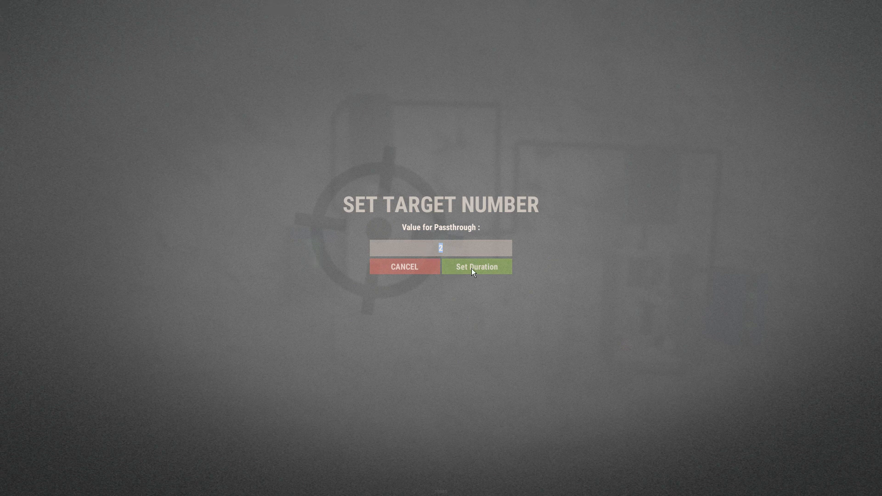
Confirm target number 2, then set the next counter's target number to 1.
{"action": "left_click", "coordinate": [475, 266]}
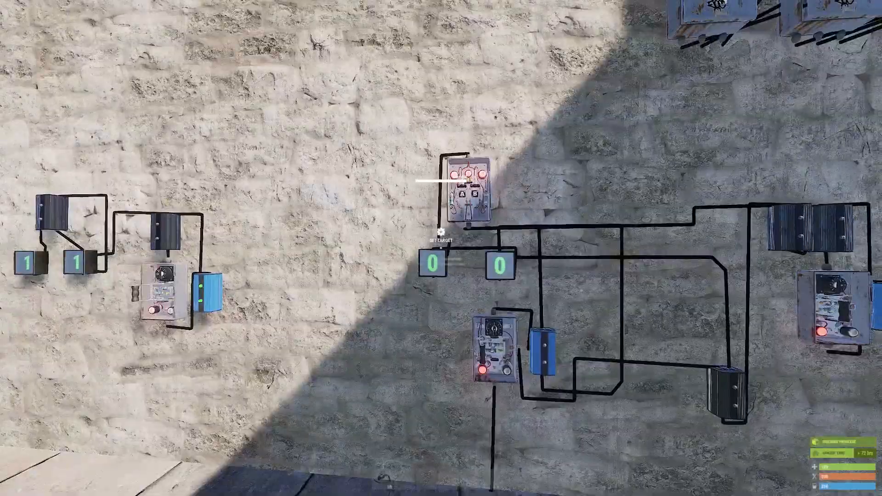
{"action": "left_click", "coordinate": [441, 239]}
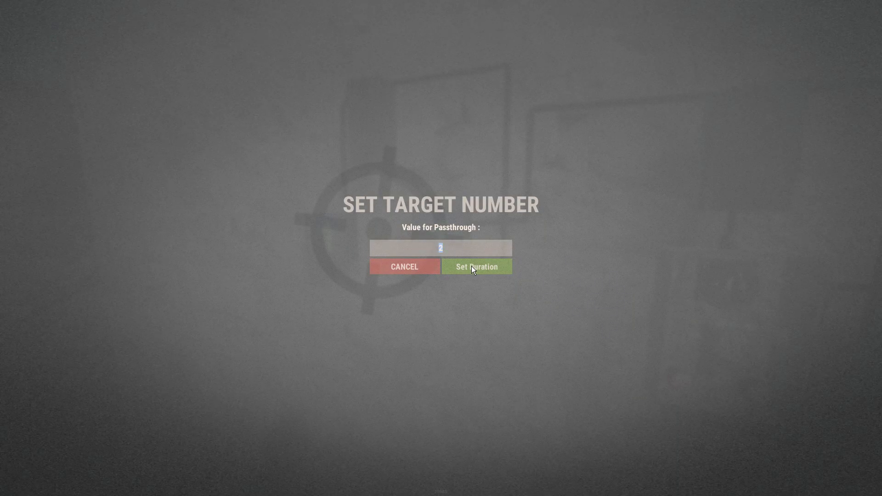
{"action": "type", "text": "1"}
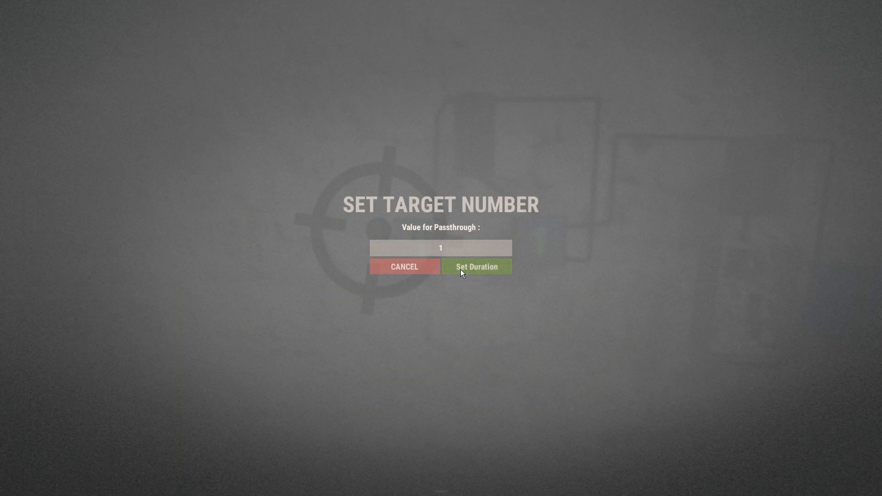
{"action": "left_click", "coordinate": [476, 266]}
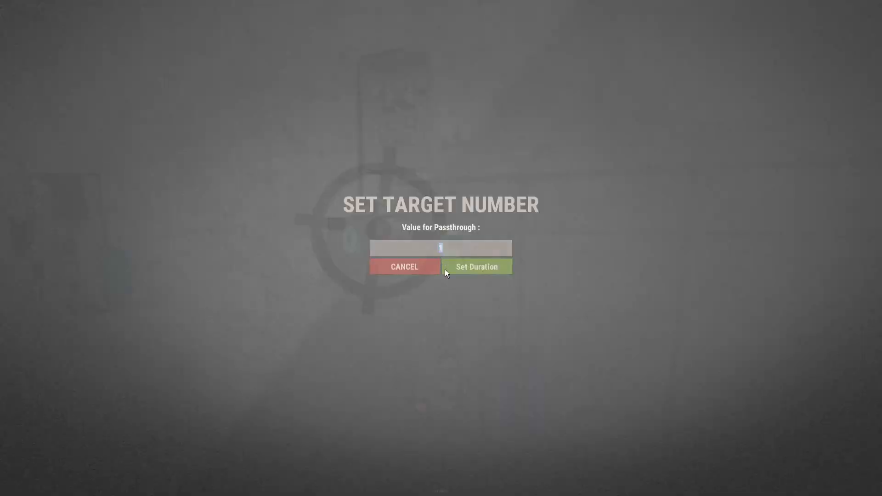
Confirm the counter's target number 1, then confirm the next counter's target number 2.
{"action": "left_click", "coordinate": [476, 266]}
{"action": "type", "text": "2"}
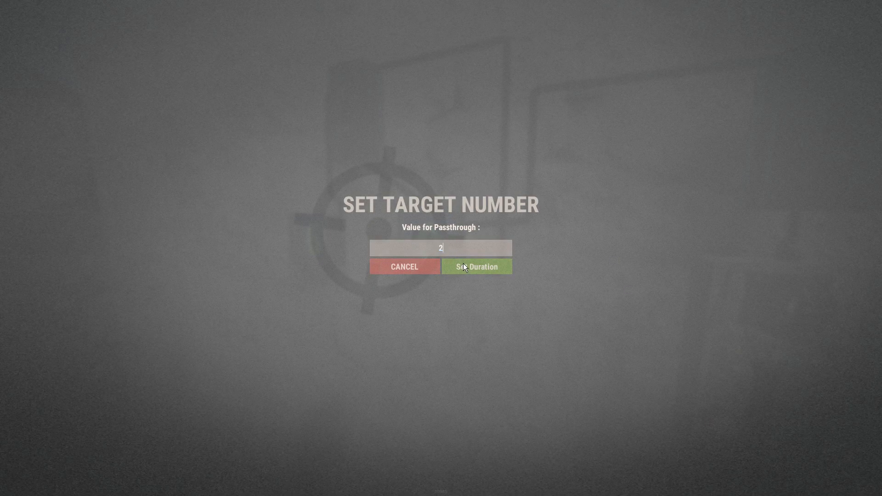
{"action": "left_click", "coordinate": [476, 266]}
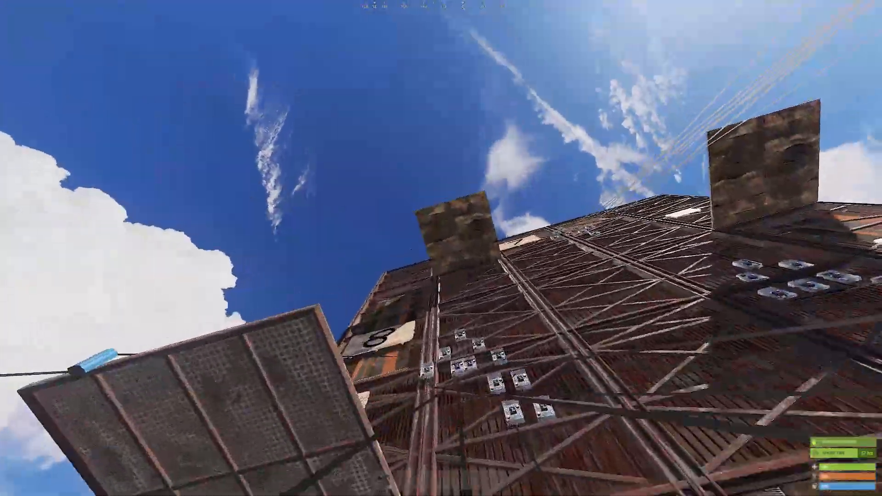
{"action": "mouse_move", "coordinate": [441, 248]}
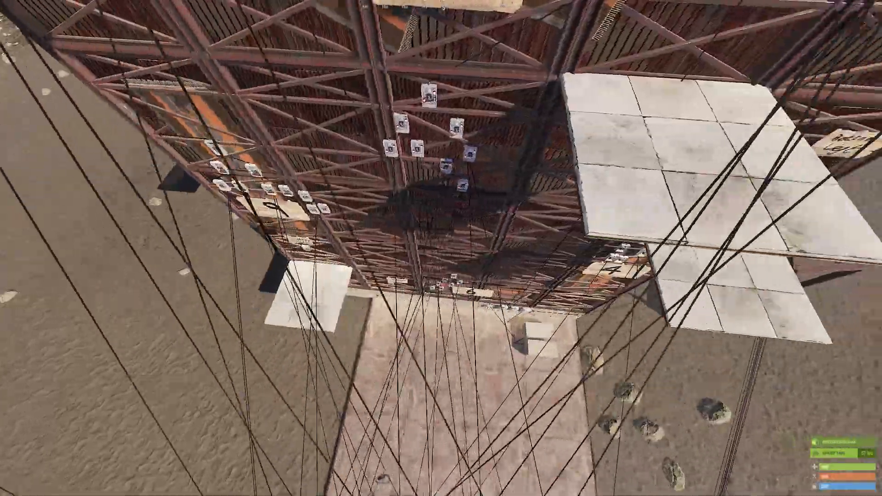
{"action": "mouse_move", "coordinate": [441, 248]}
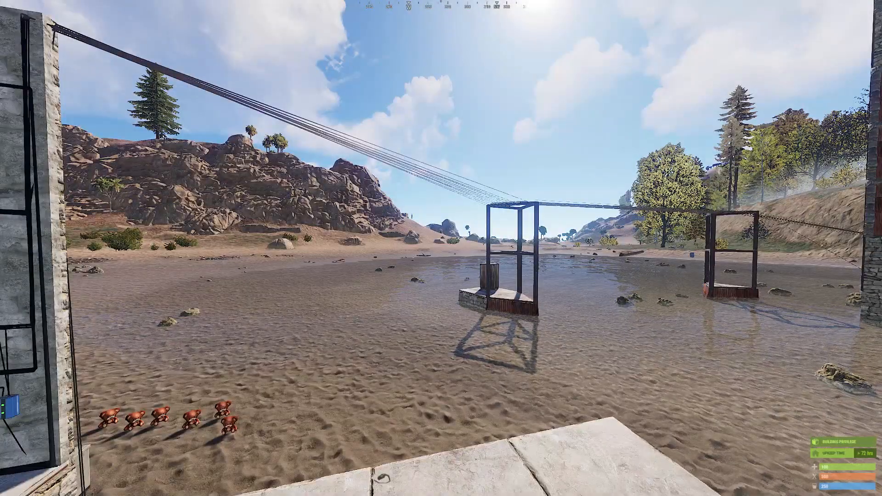
{"action": "mouse_move", "coordinate": [441, 248]}
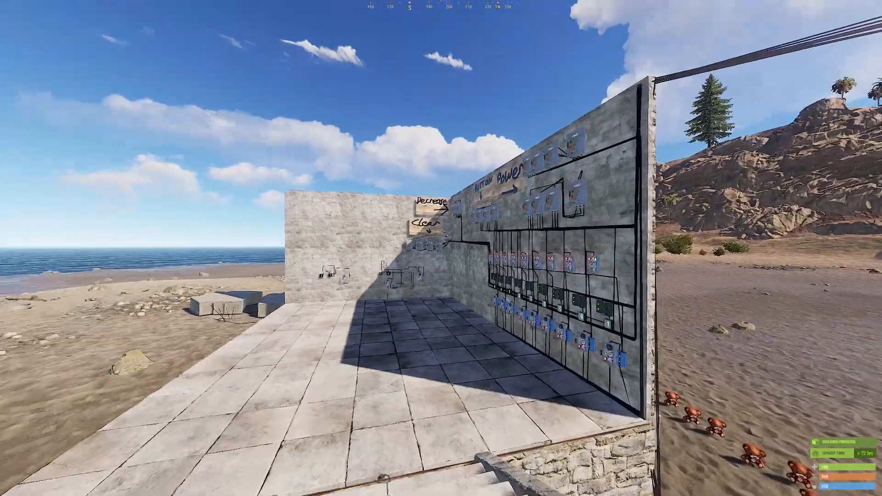
{"action": "mouse_move", "coordinate": [441, 248]}
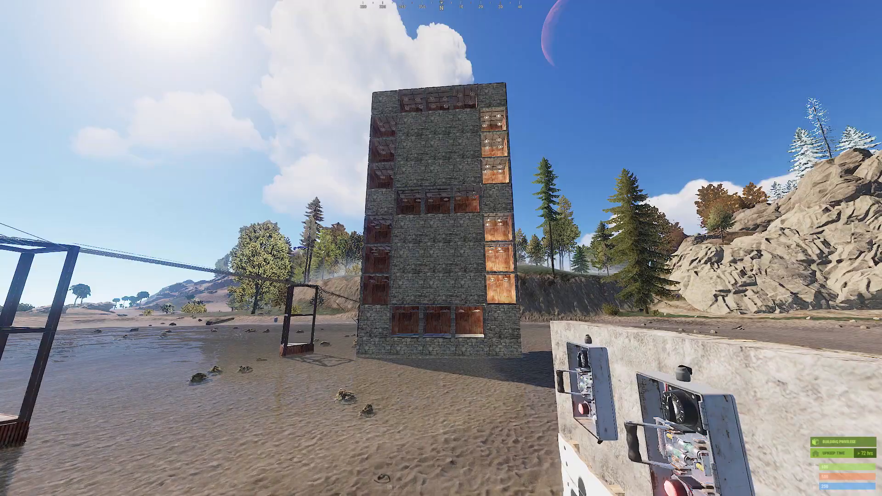
{"action": "mouse_move", "coordinate": [441, 248]}
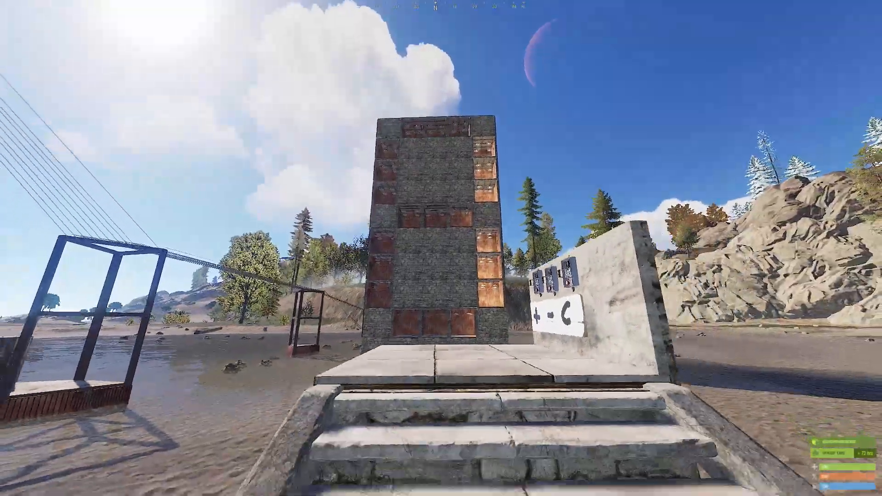